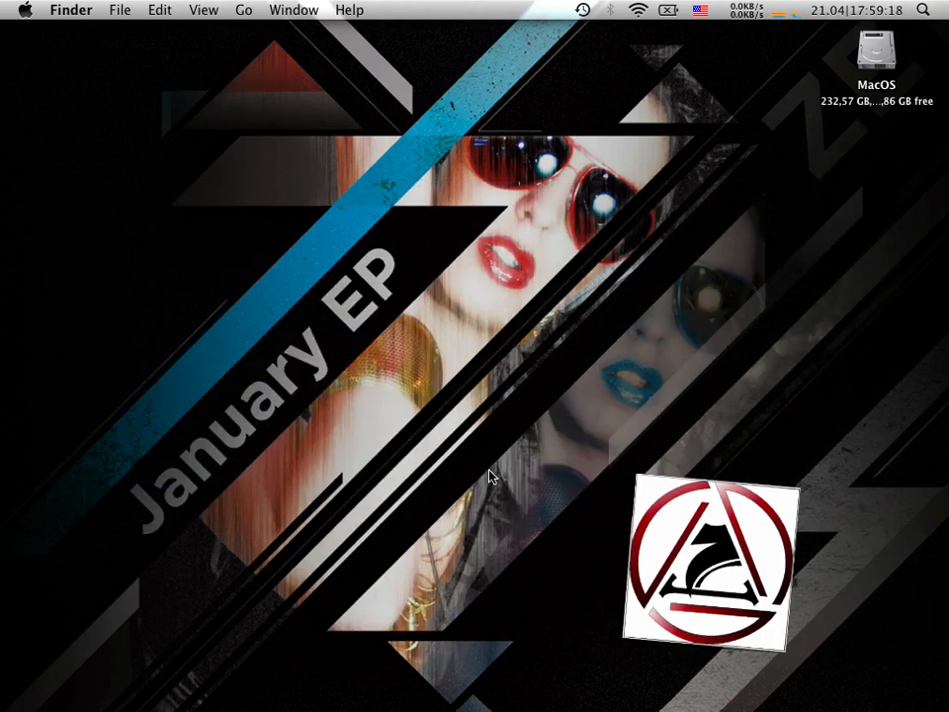
Step: Search for Desktop and show the action menu of the Desktop folder result
drag(708, 563, 867, 633)
text(DESK)
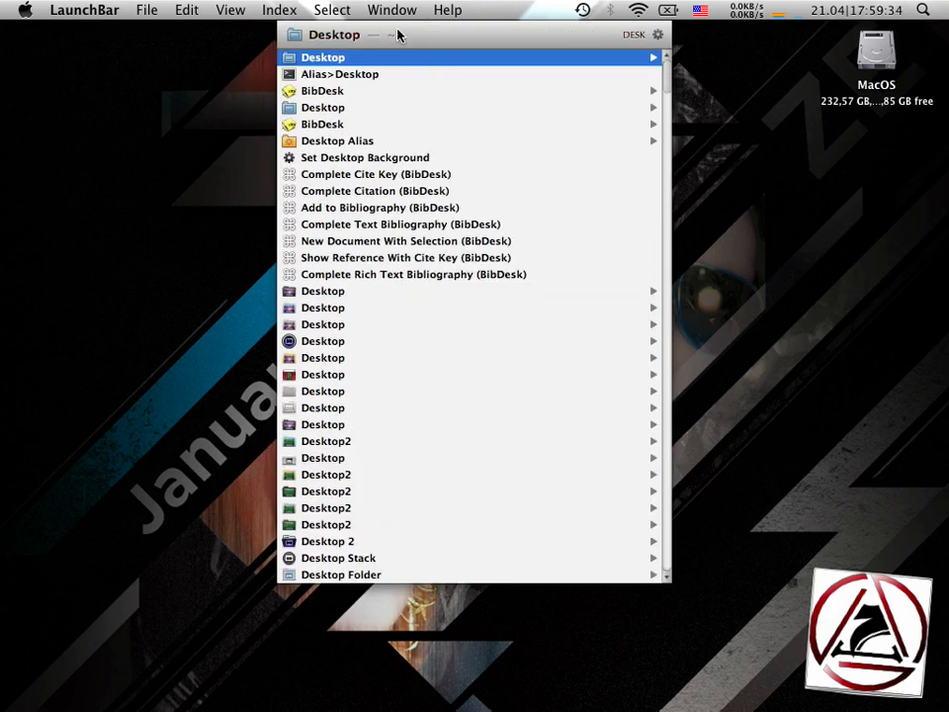
right_click(322, 55)
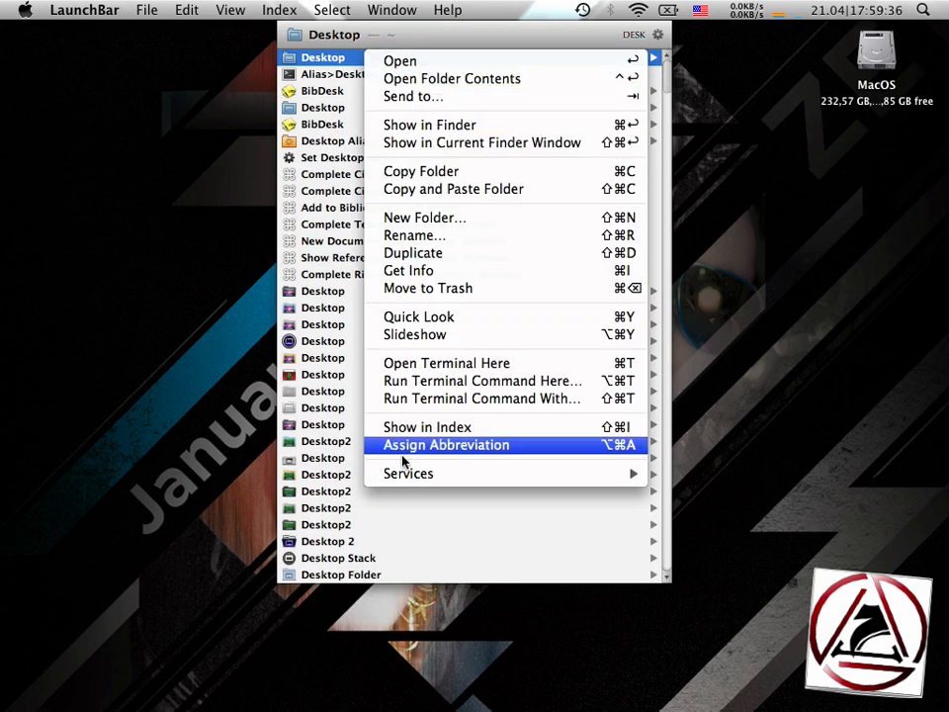
mouse_move(483, 379)
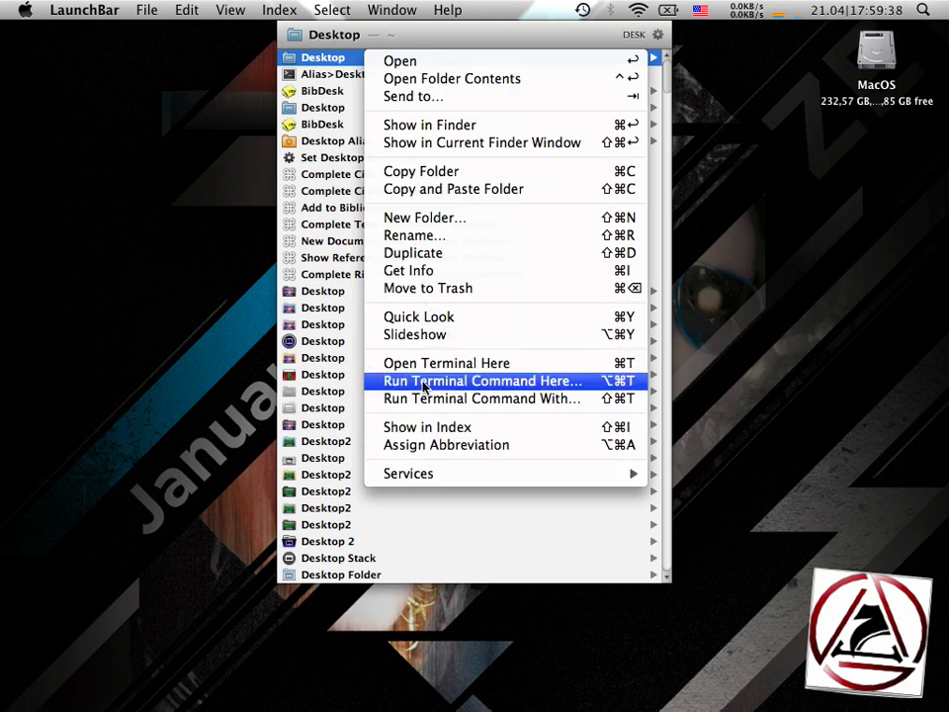
mouse_move(447, 363)
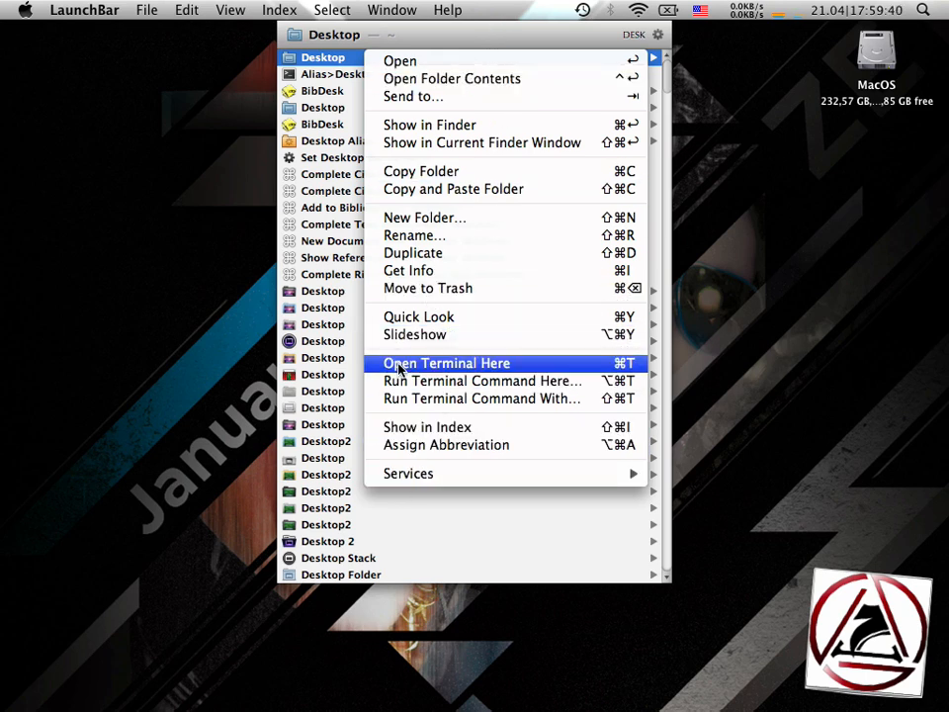
mouse_move(482, 379)
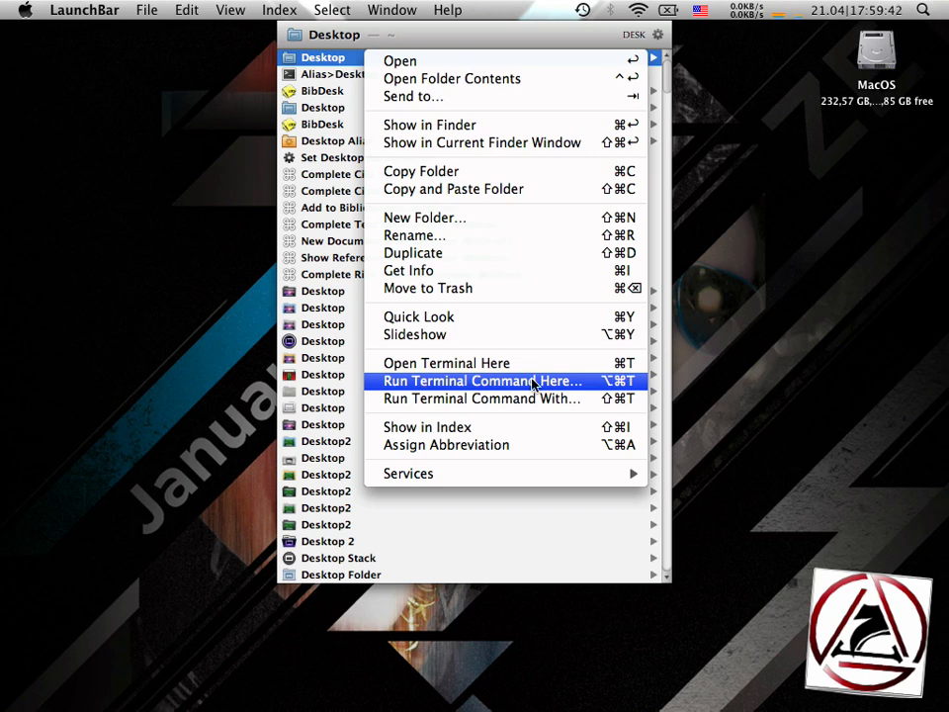
mouse_move(494, 399)
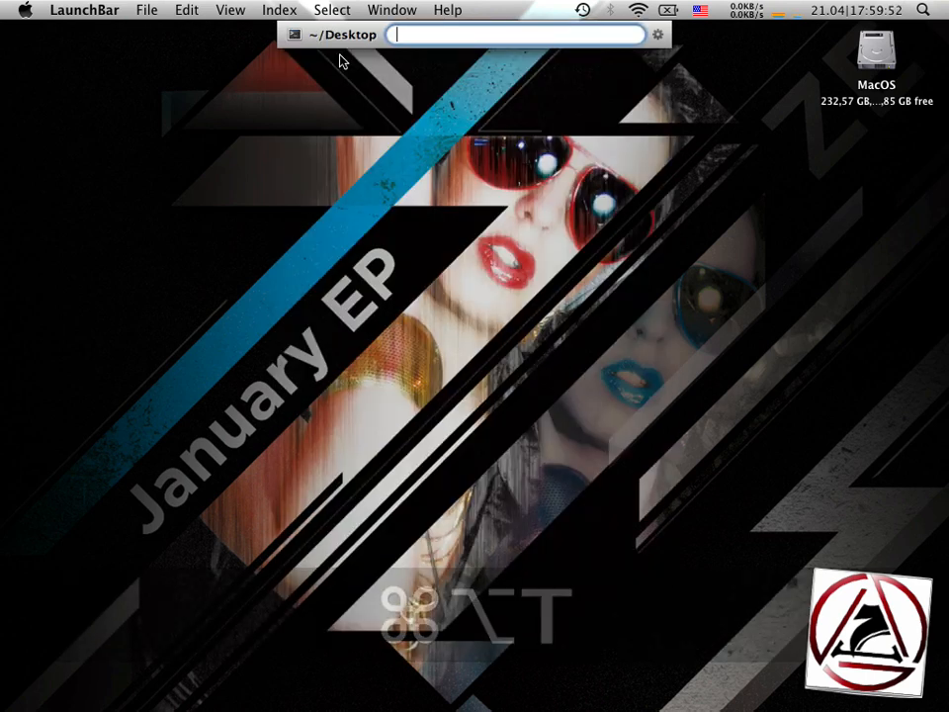
Step: Run 'touch textfile.txt' in ~/Desktop, then bring the launcher back up
text(touch)
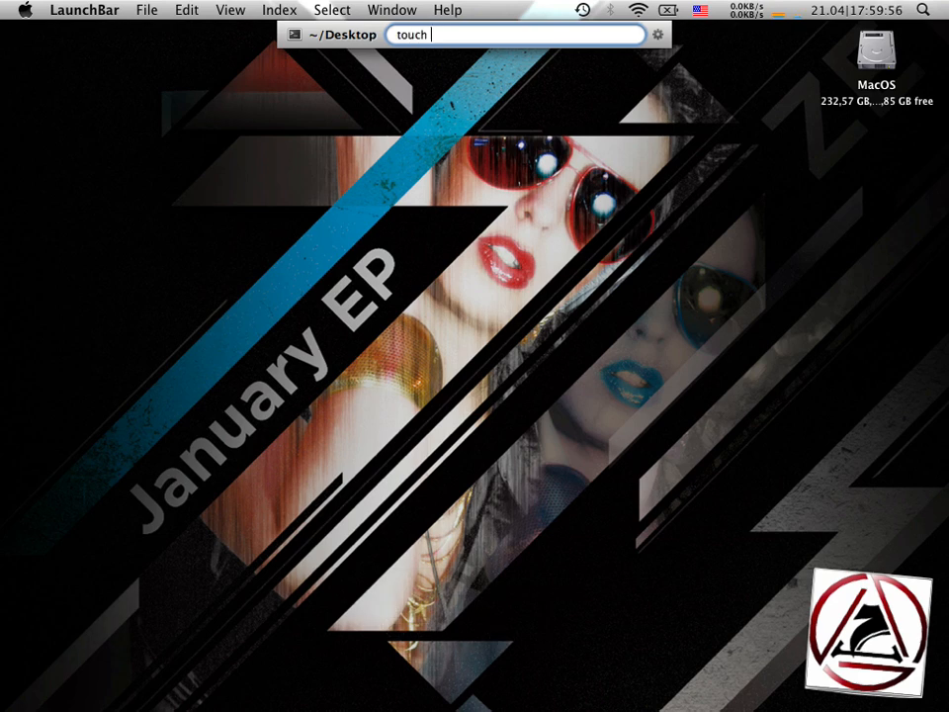
text(textfile.txt)
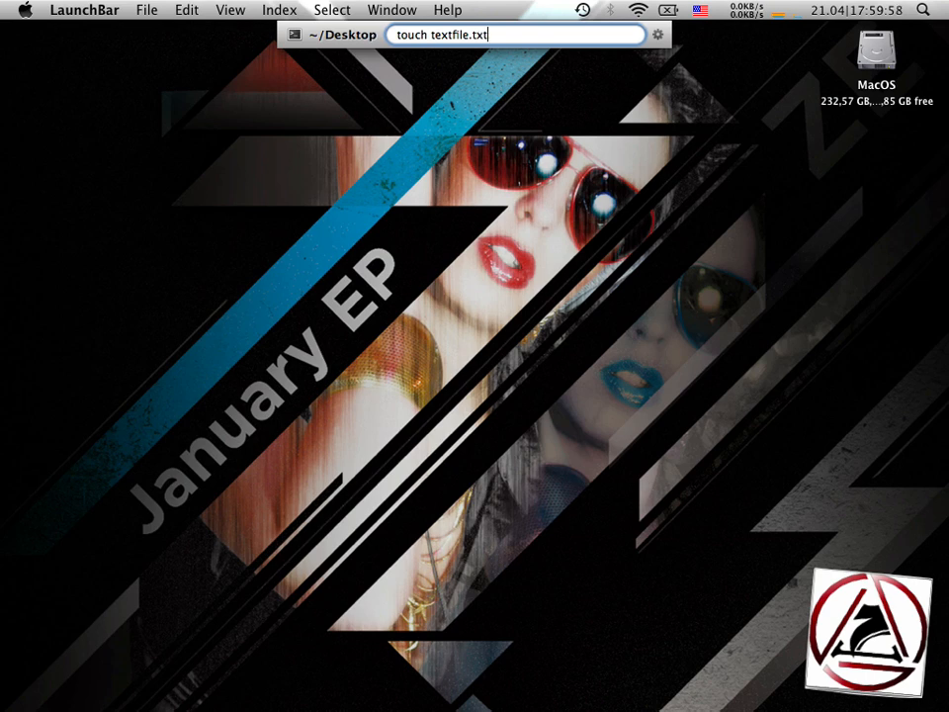
key(Return)
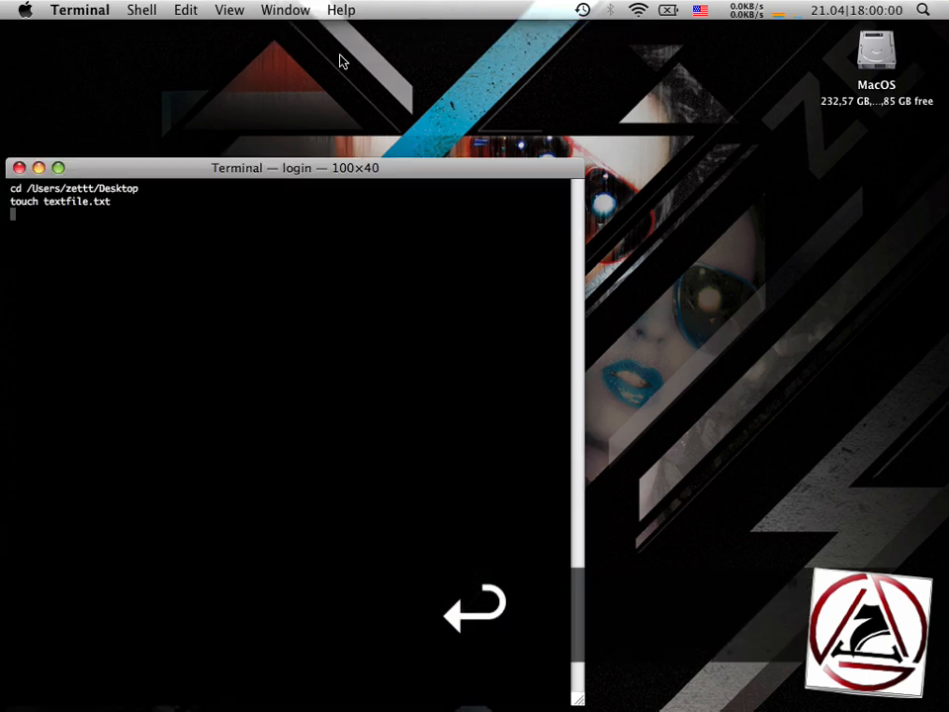
key(Return)
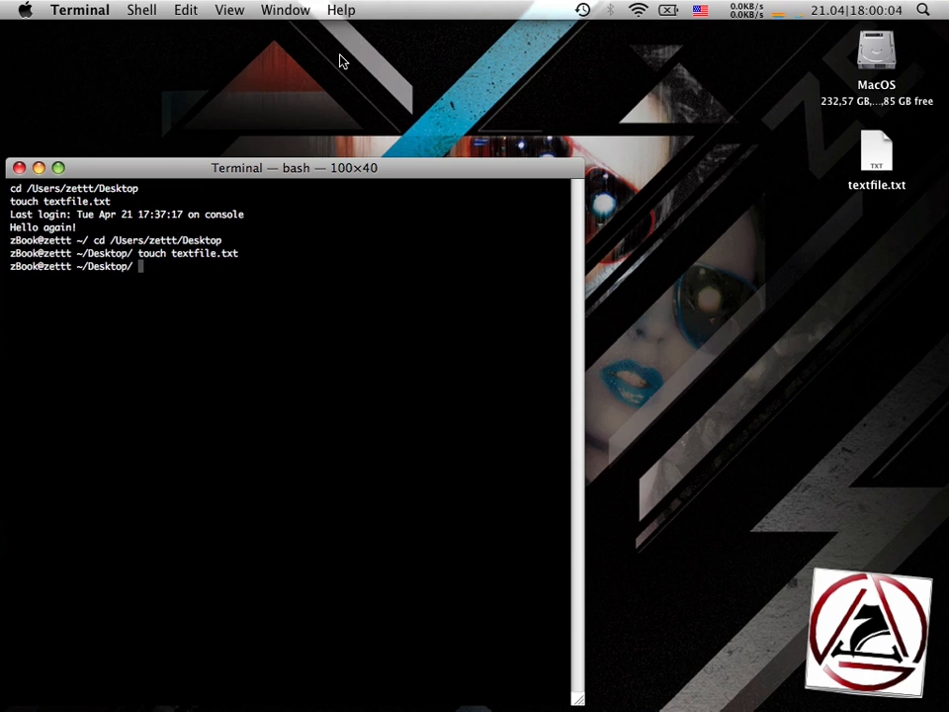
key(cmd+w)
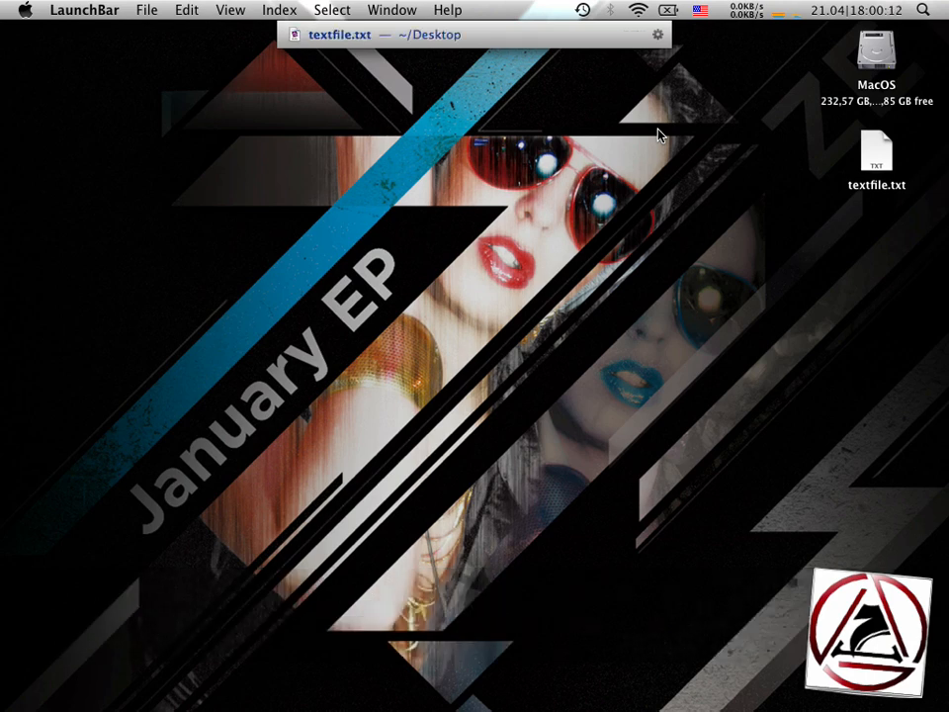
Step: Copy the path of textfile.txt from the launcher
key(cmd+w)
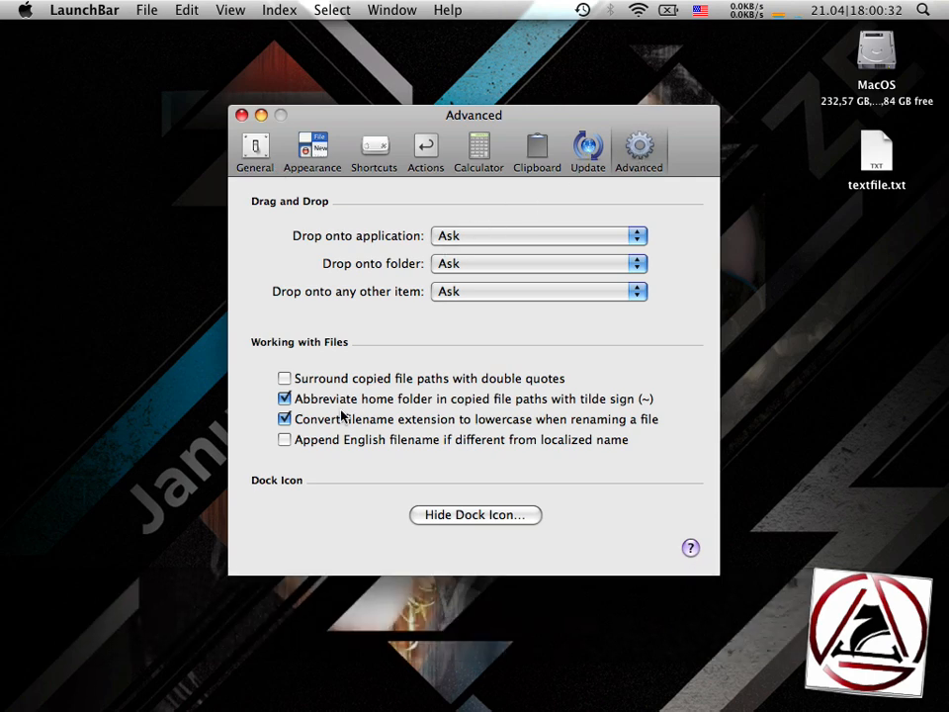
mouse_move(407, 415)
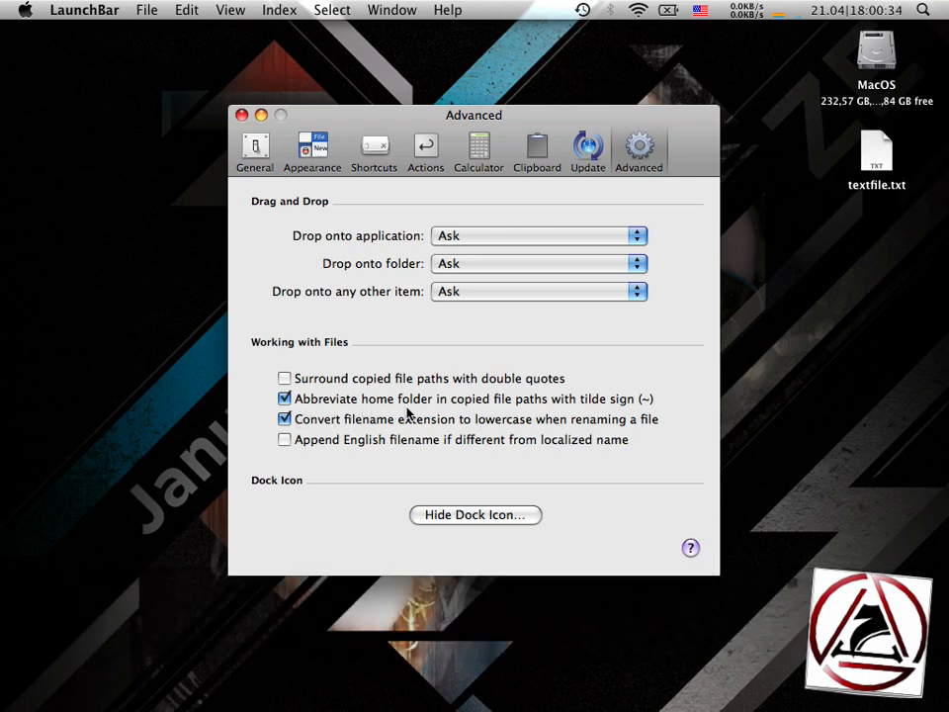
mouse_move(620, 416)
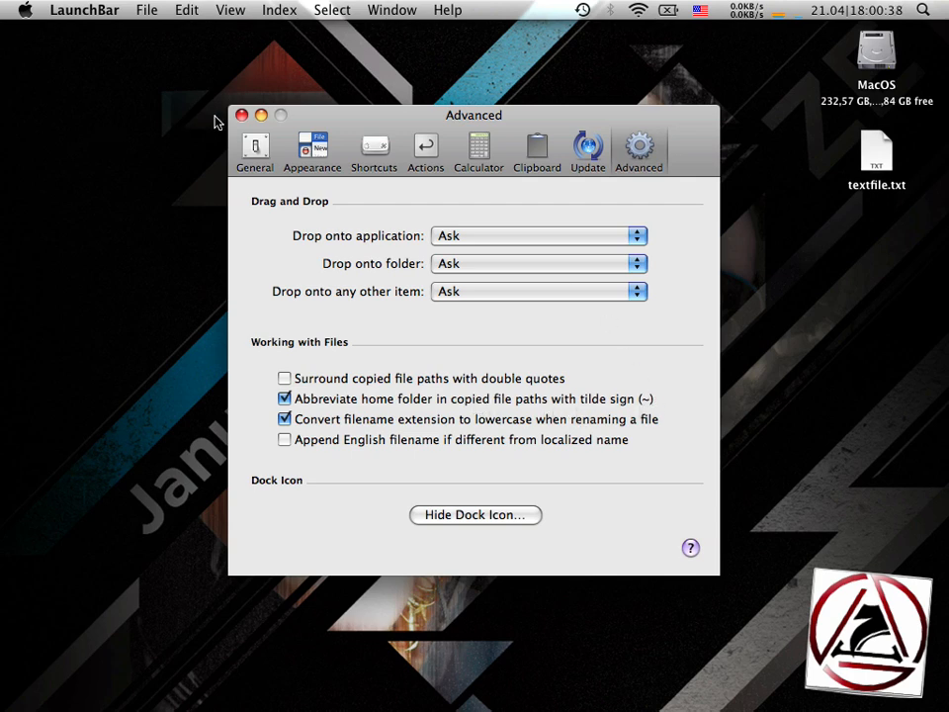
Step: Close the preferences window after reviewing the file-path options
click(242, 115)
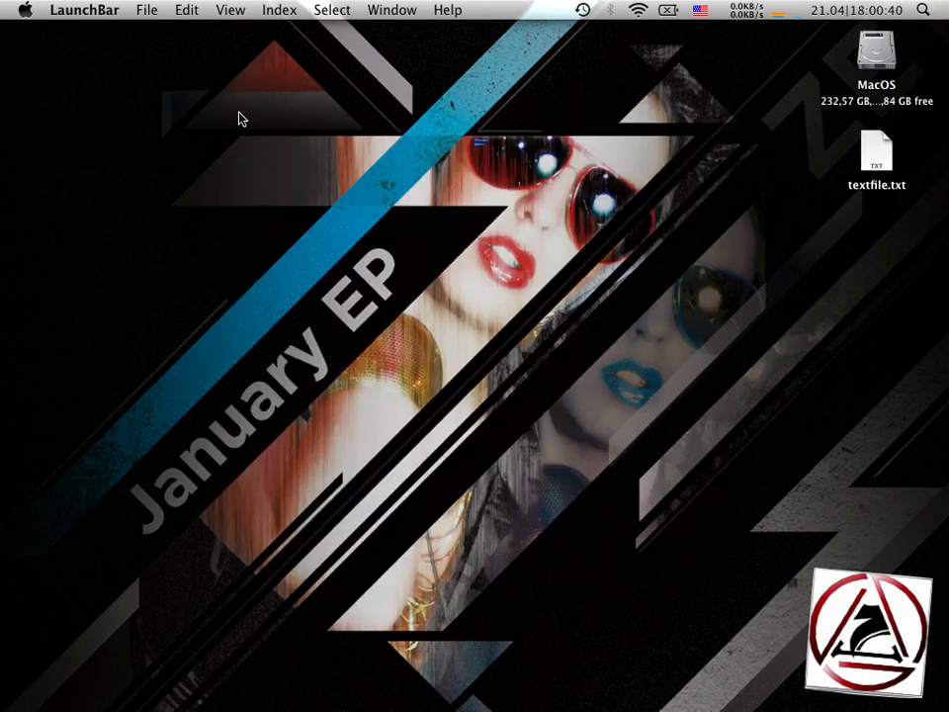
Step: Append the copied path ~/Desktop/textfile.txt to textfile.txt via the Append Text action
key(cmd)
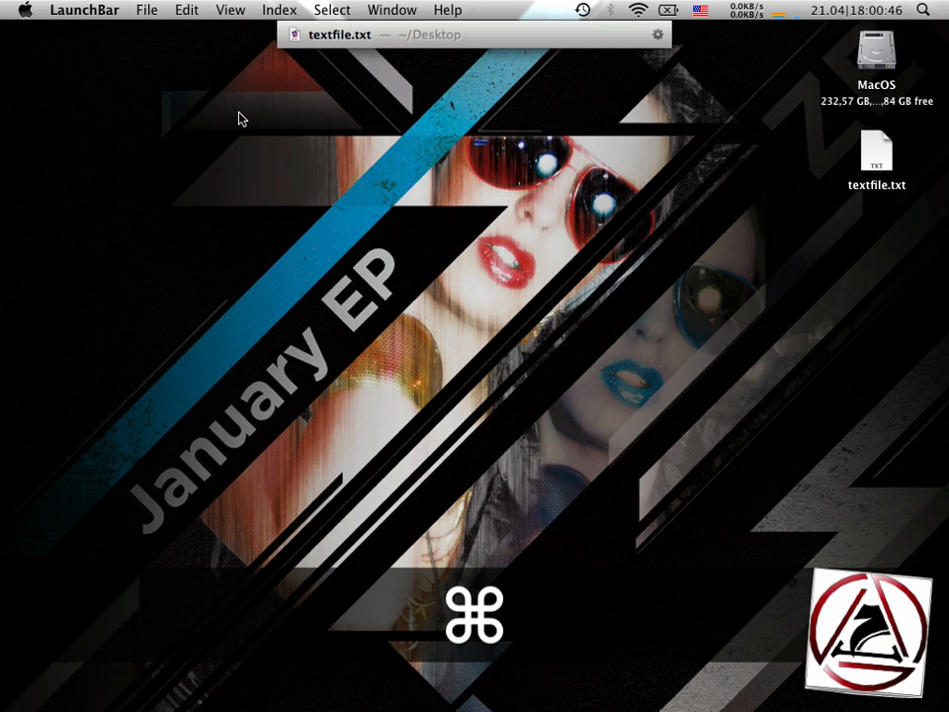
key(cmd+c)
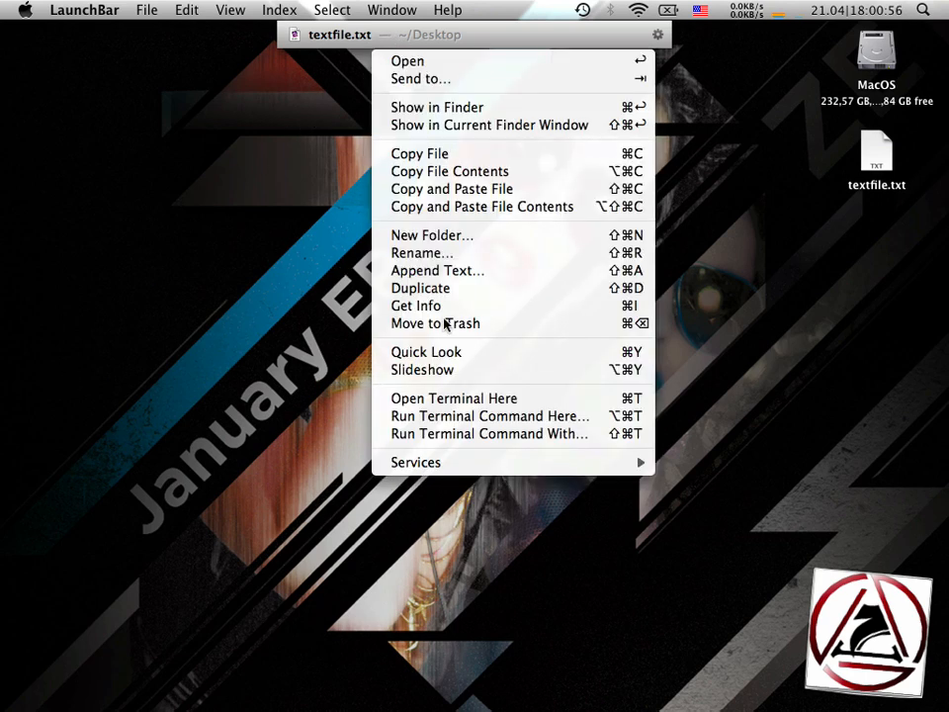
mouse_move(437, 269)
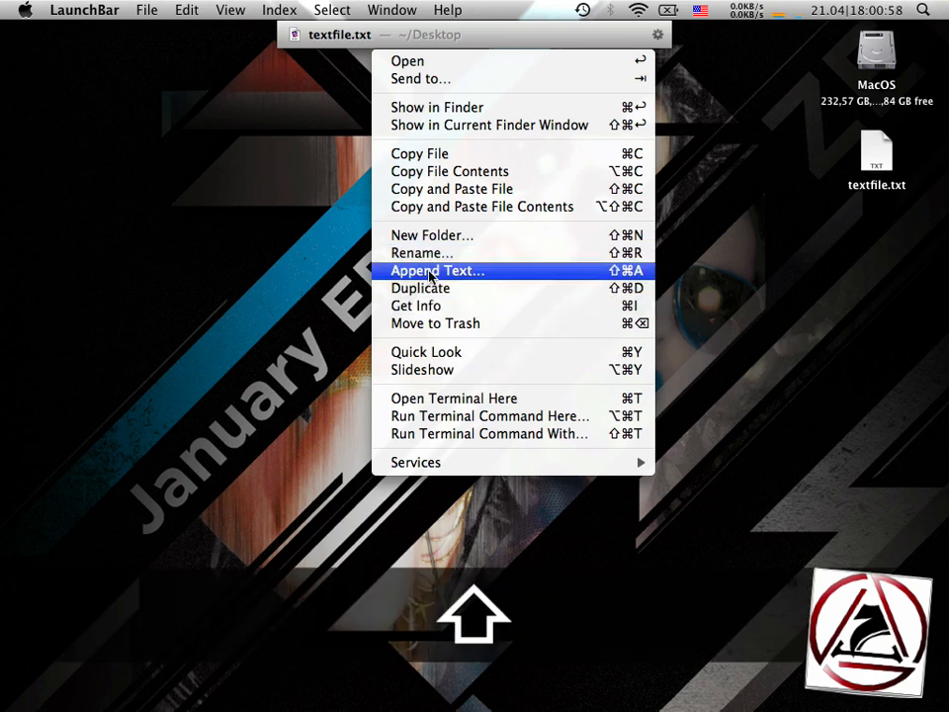
click(437, 269)
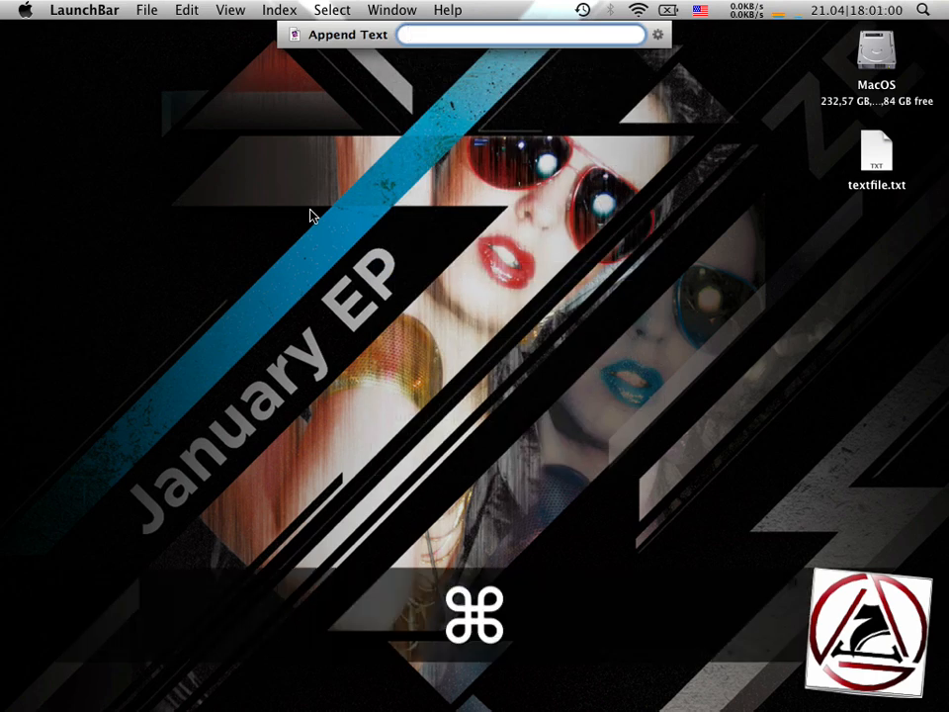
key(cmd+v)
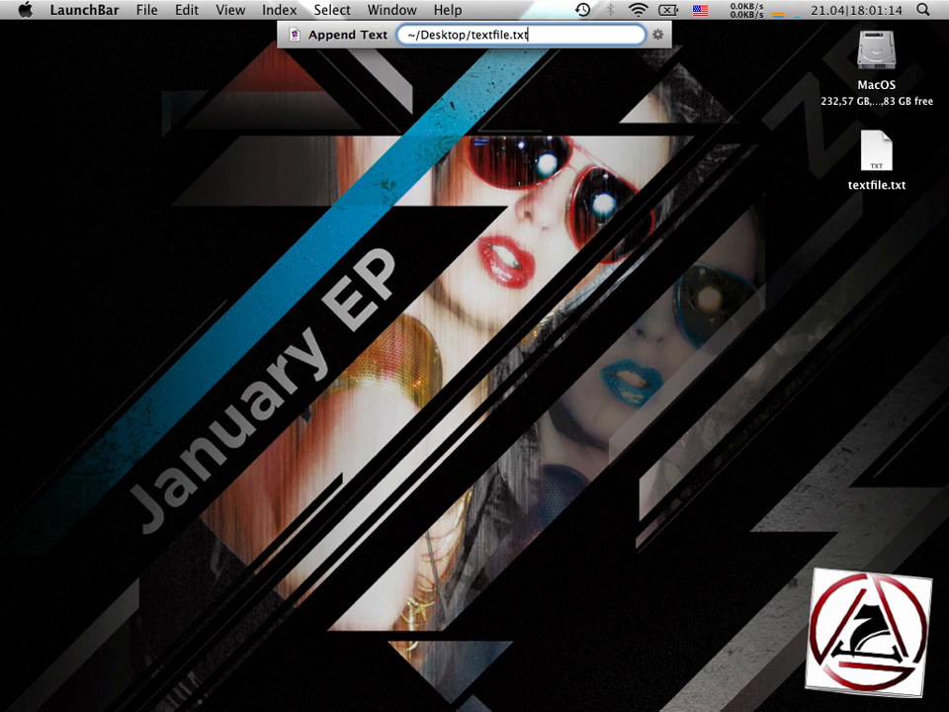
key(Return)
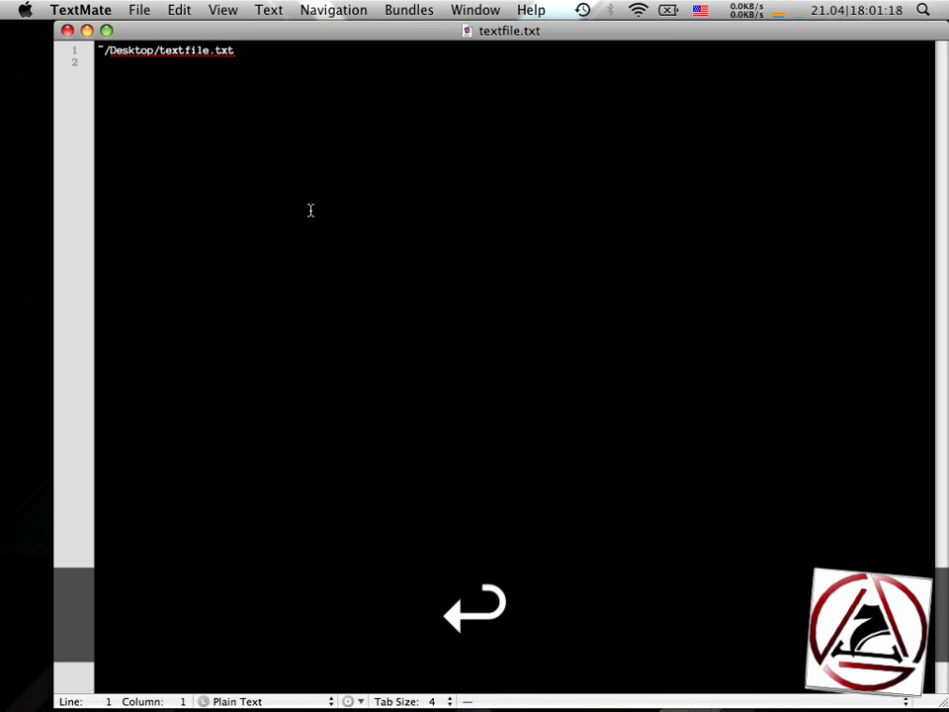
Step: Check in TextMate that line 1 of textfile.txt reads ~/Desktop/textfile.txt
key(cmd+shift+right)
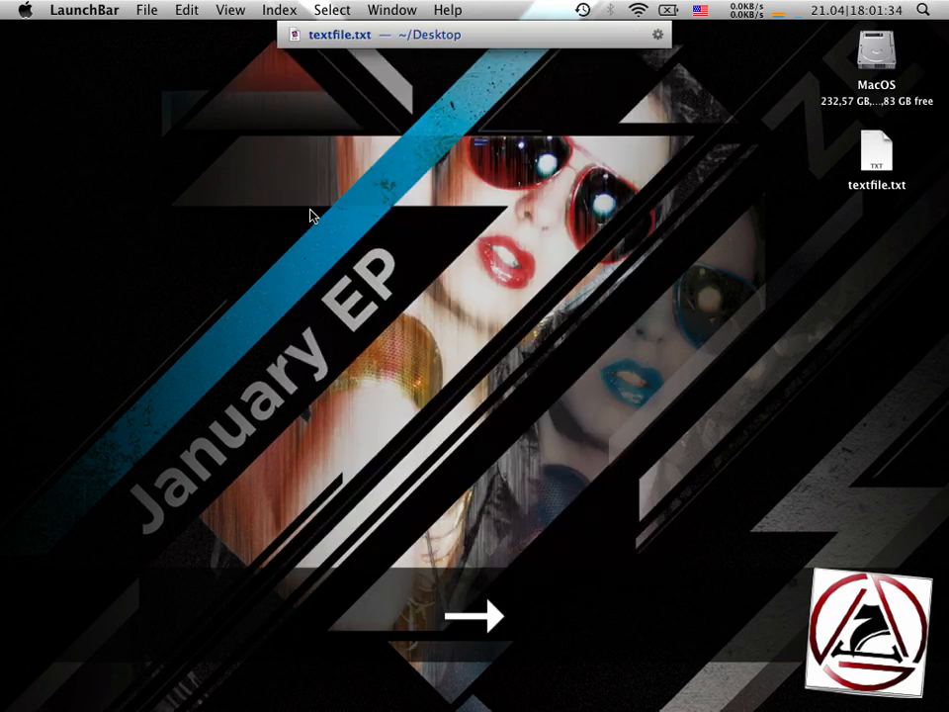
key(cmd+shift+a)
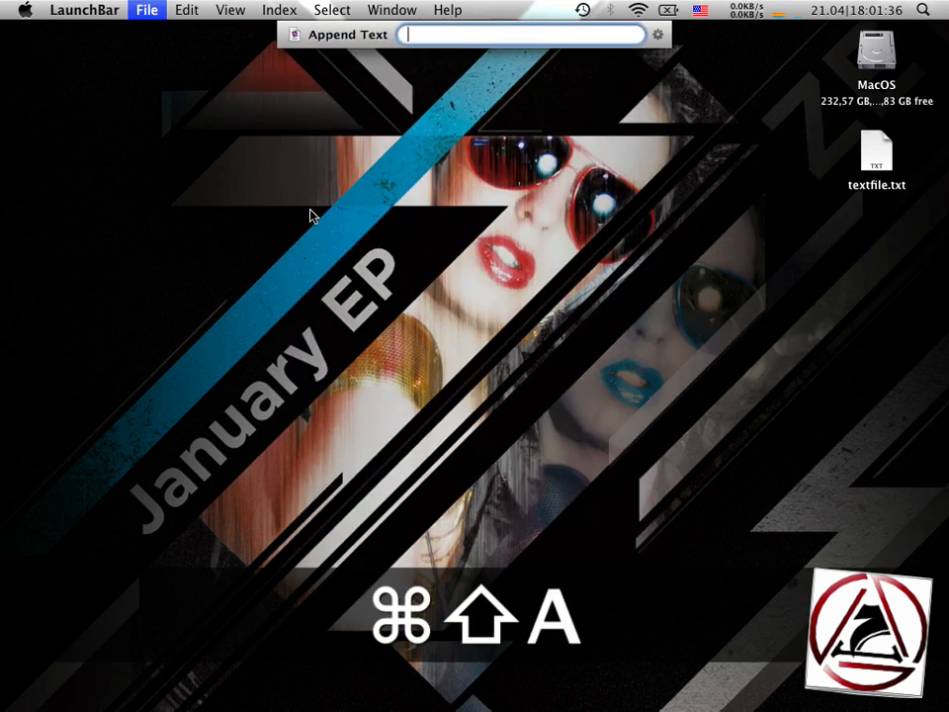
key(cmd+v)
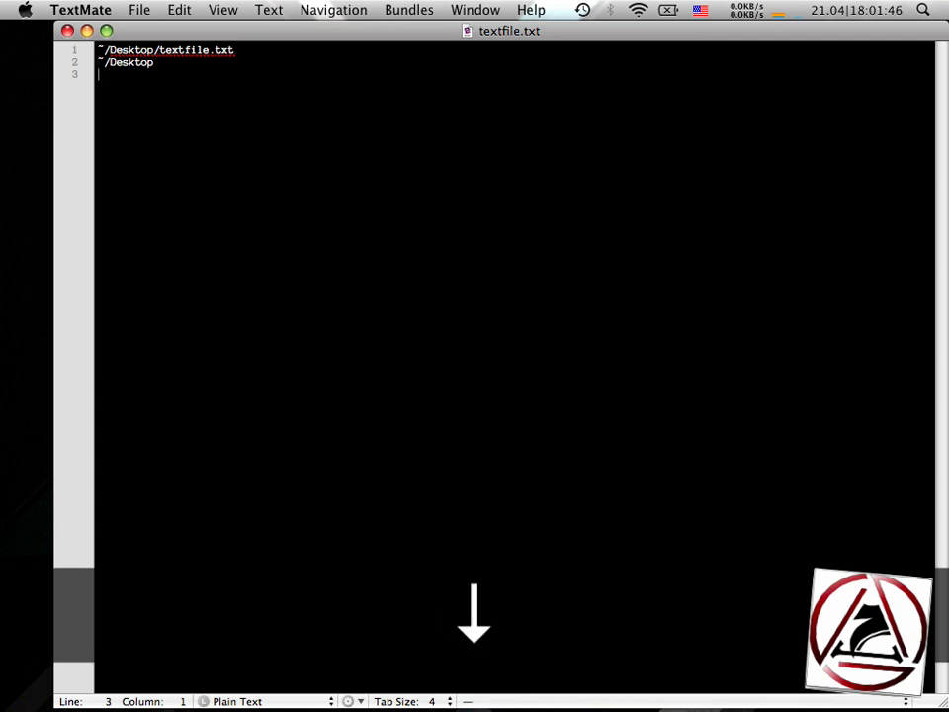
key(cmd+w)
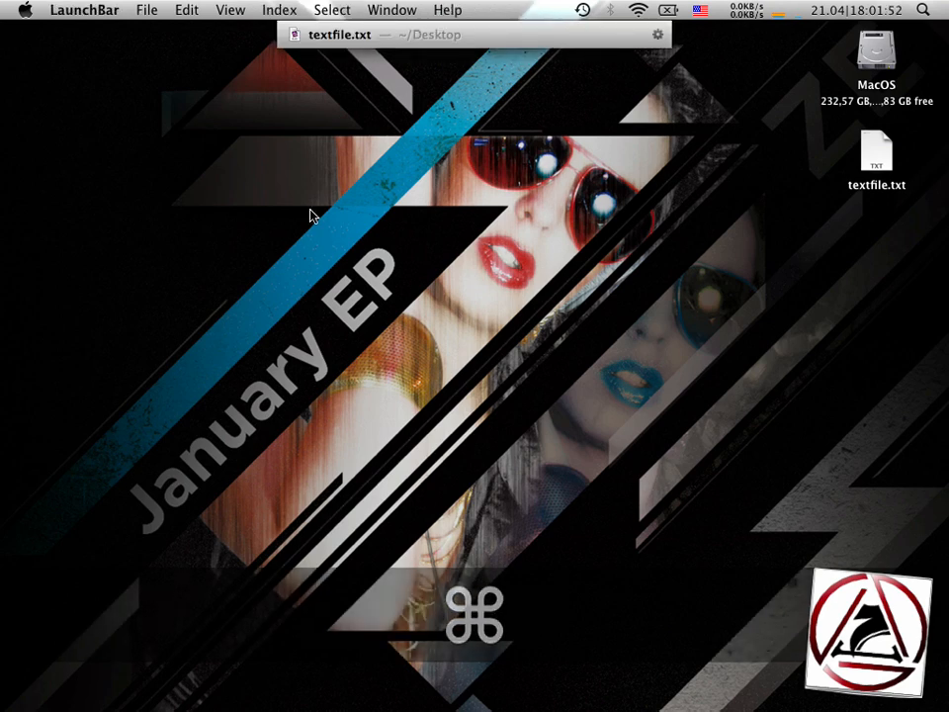
key(cmd+shift+a)
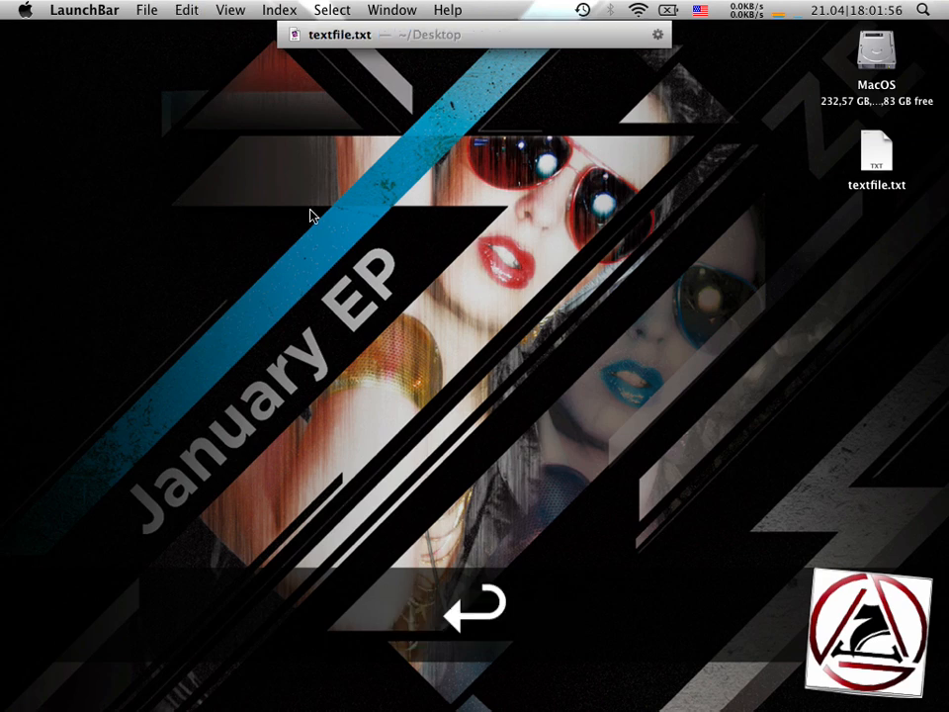
key(cmd+shift+a)
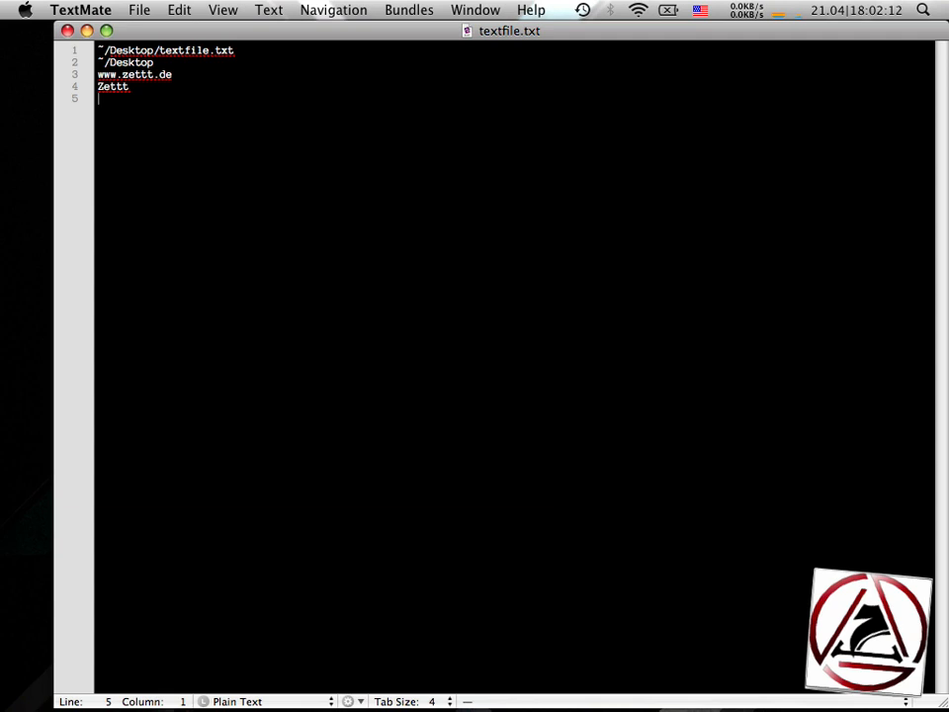
key(cmd+w)
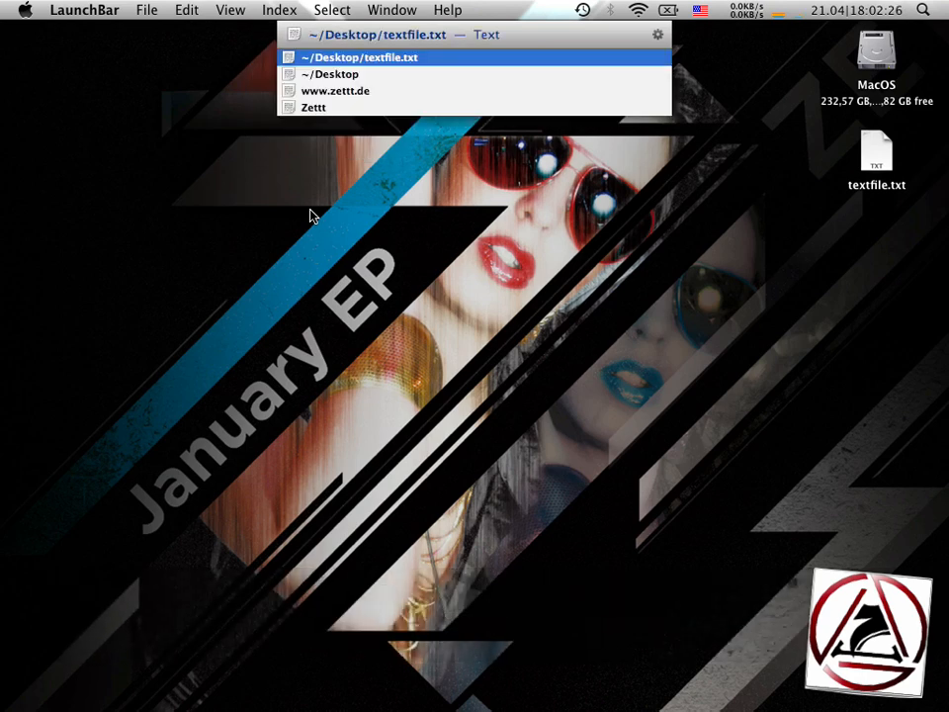
key(Down)
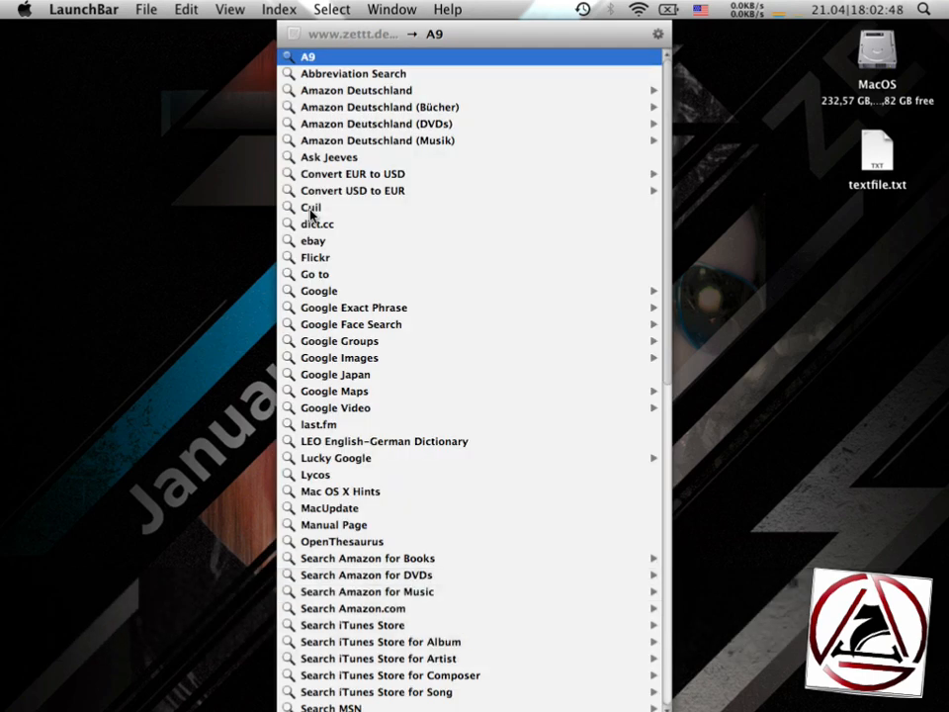
mouse_move(273, 213)
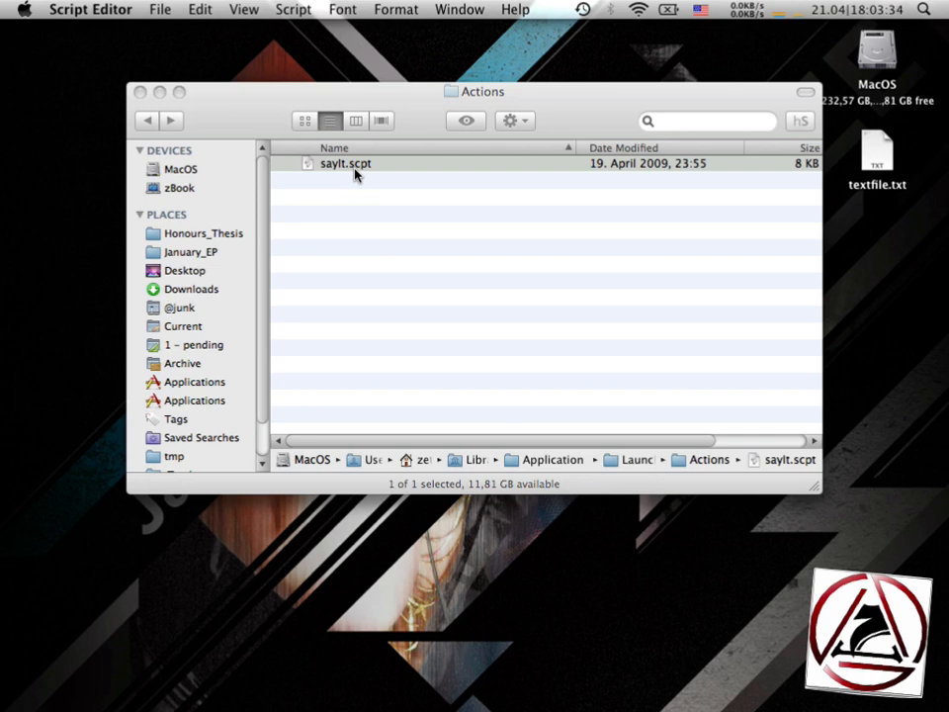
double_click(344, 162)
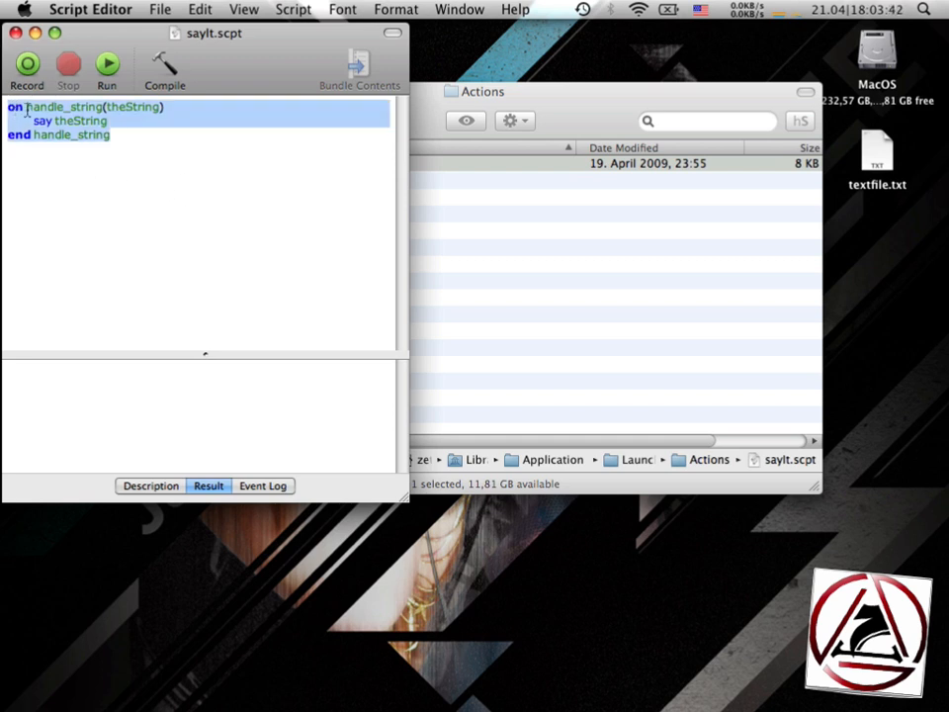
key(cmd+q)
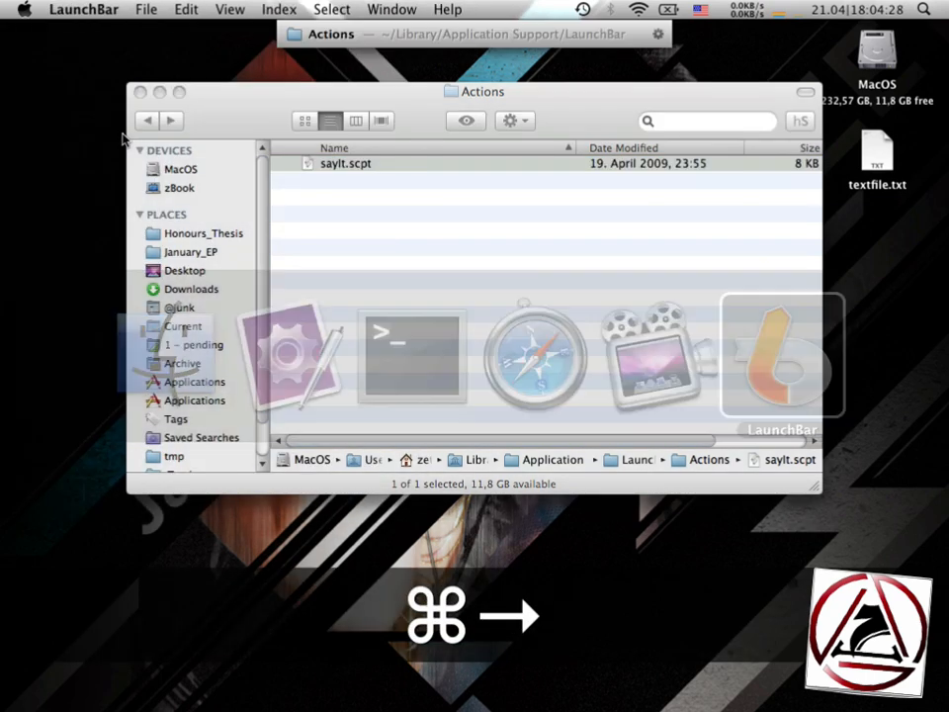
Step: Bring the Actions folder window forward and stop the Downloads indexing progress
click(280, 7)
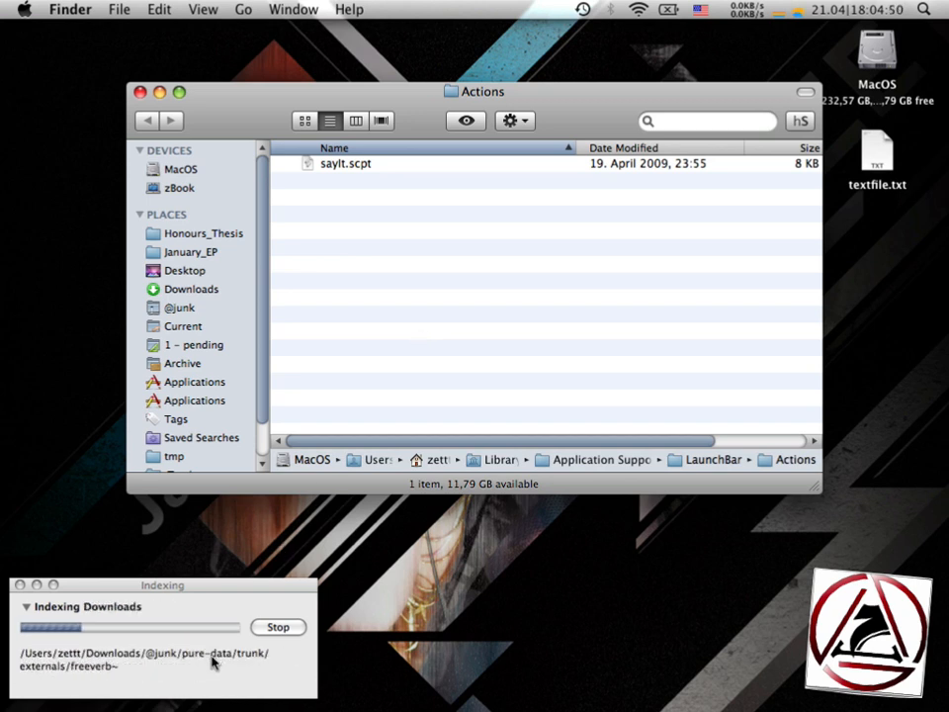
click(277, 626)
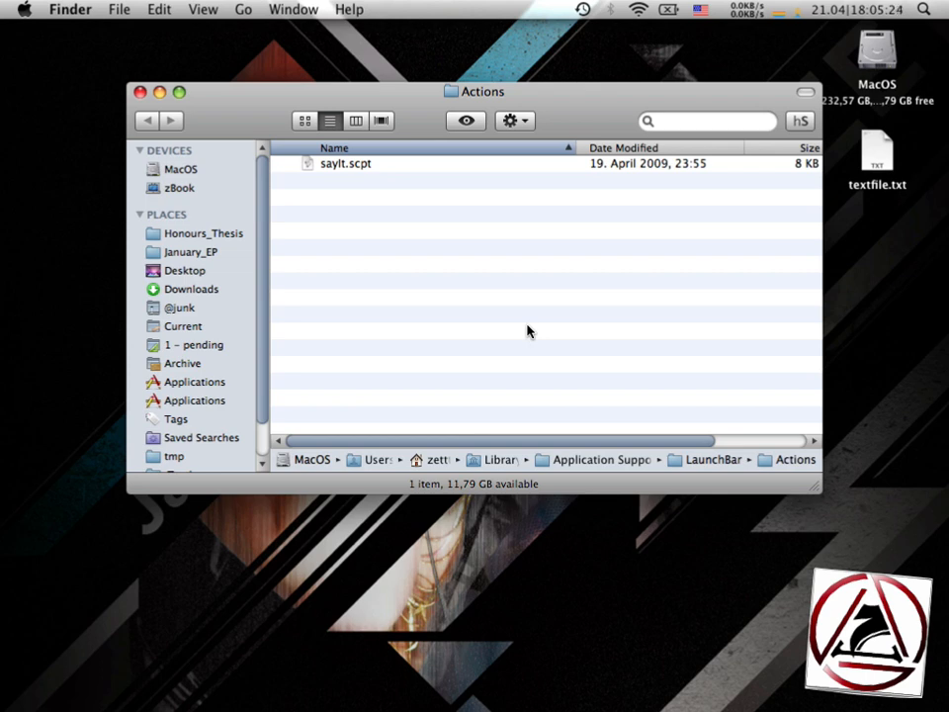
mouse_move(872, 156)
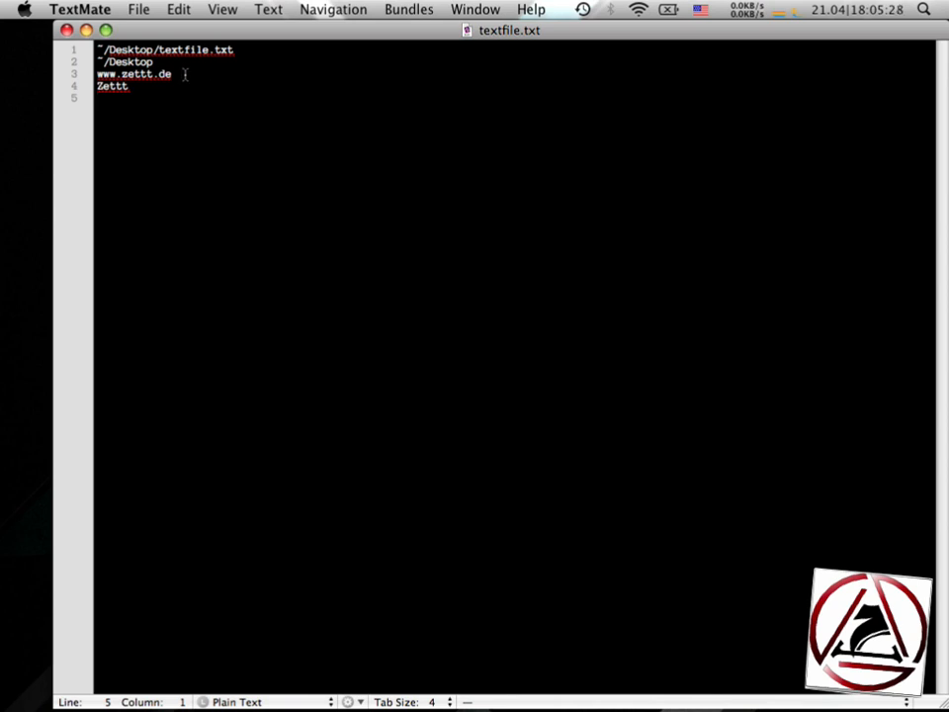
triple_click(133, 75)
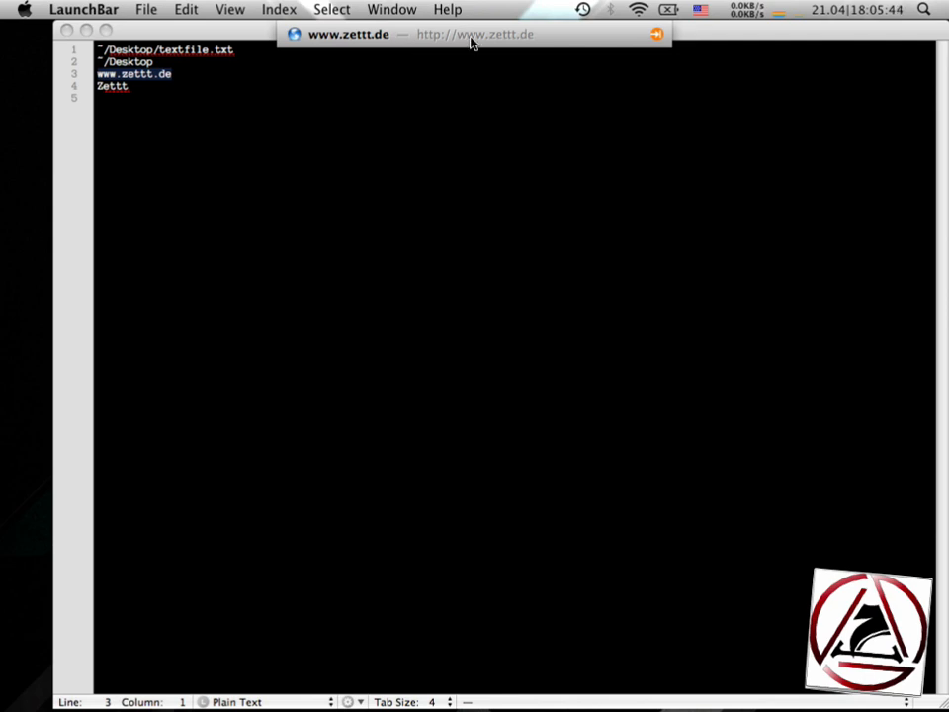
mouse_move(486, 52)
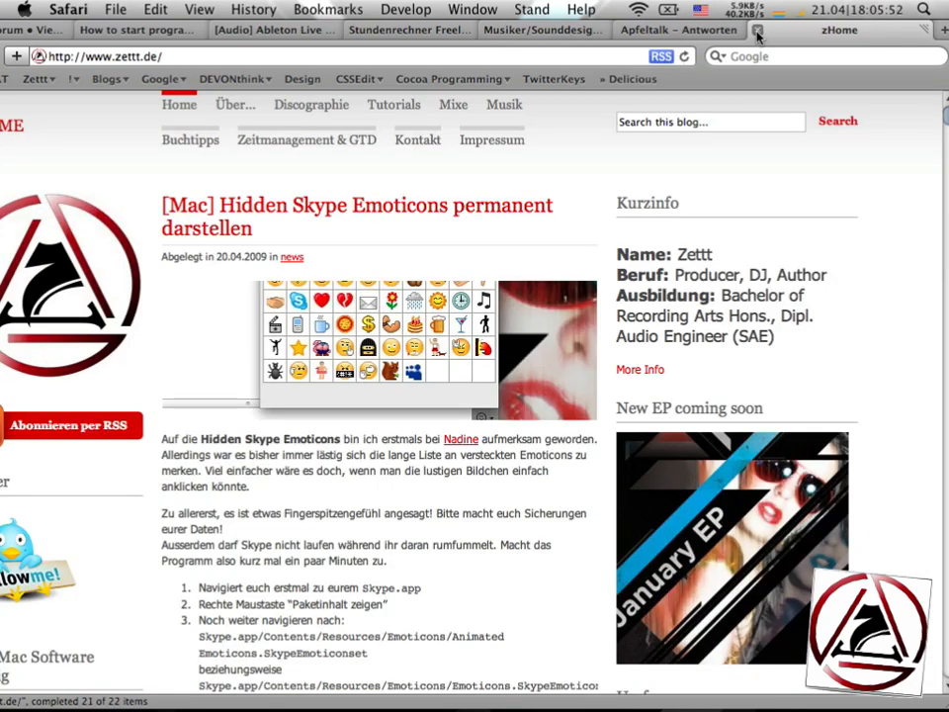
key(cmd+h)
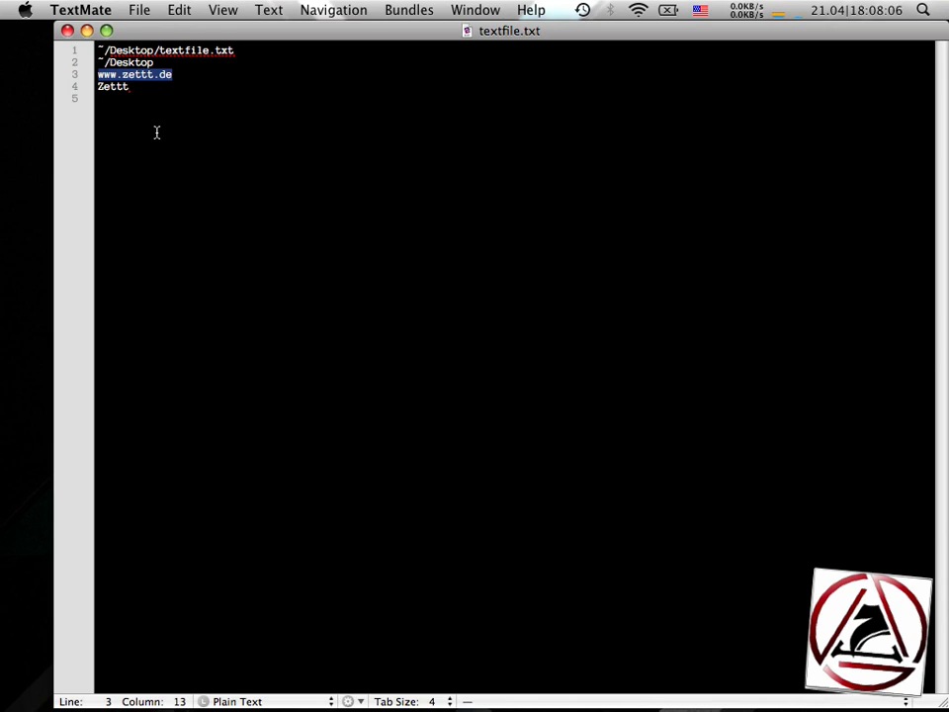
Step: Send the selected Zettt line to LaunchBar and edit it to read 'Zettt was here.'
key(cmd+shift+Left)
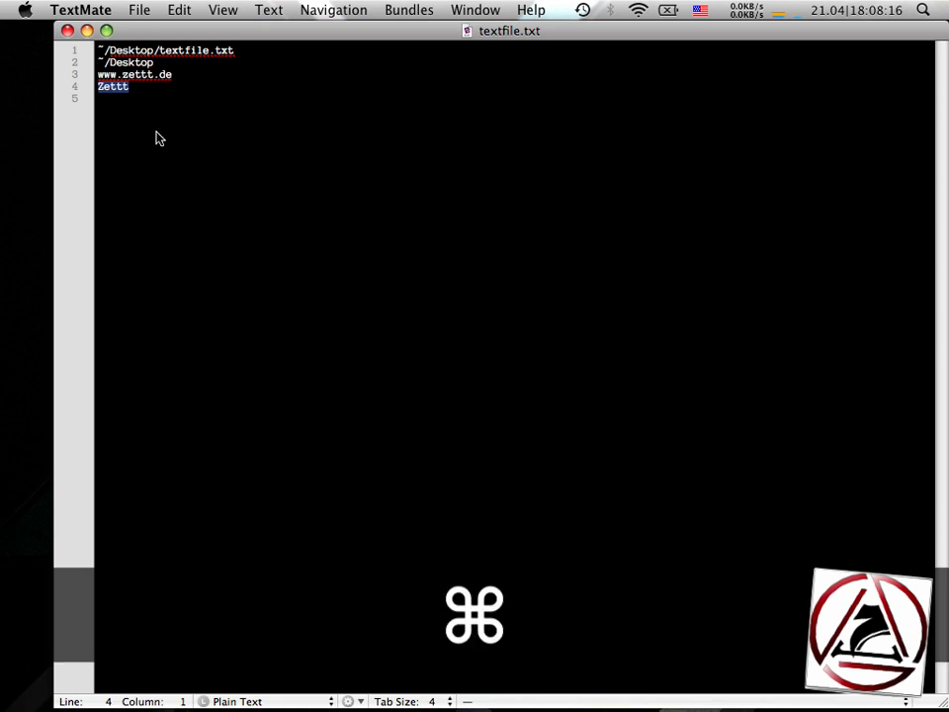
key(cmd+space)
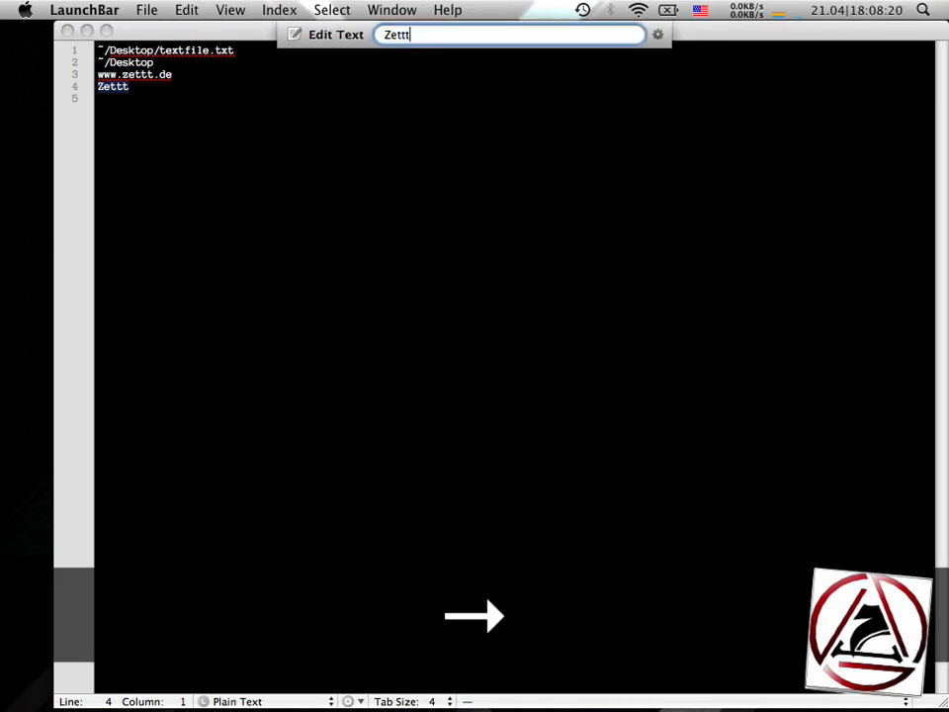
key(cmd+a)
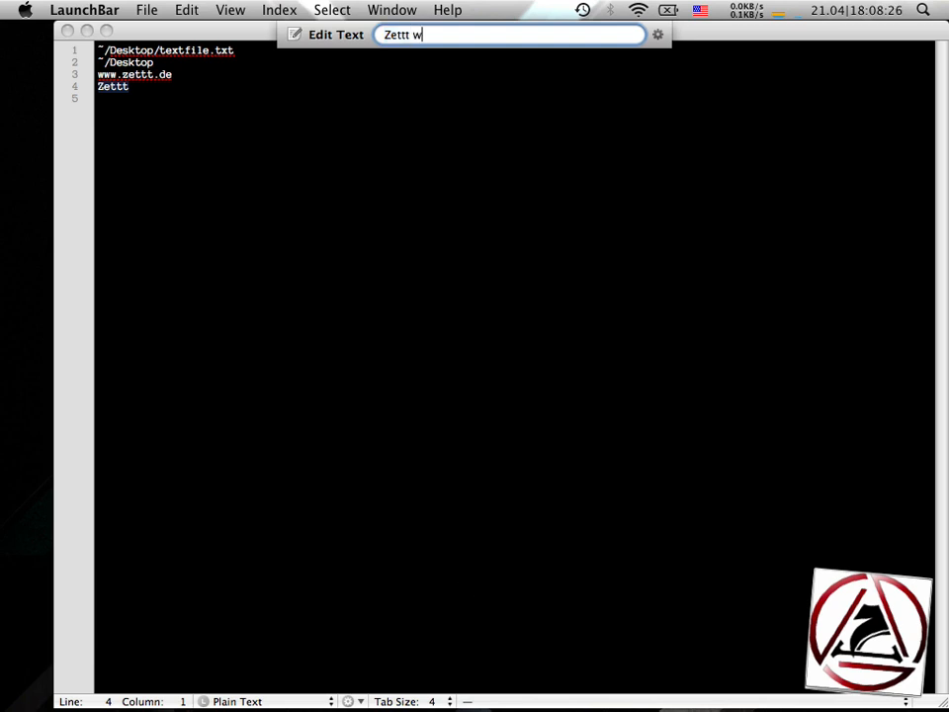
text(as here.)
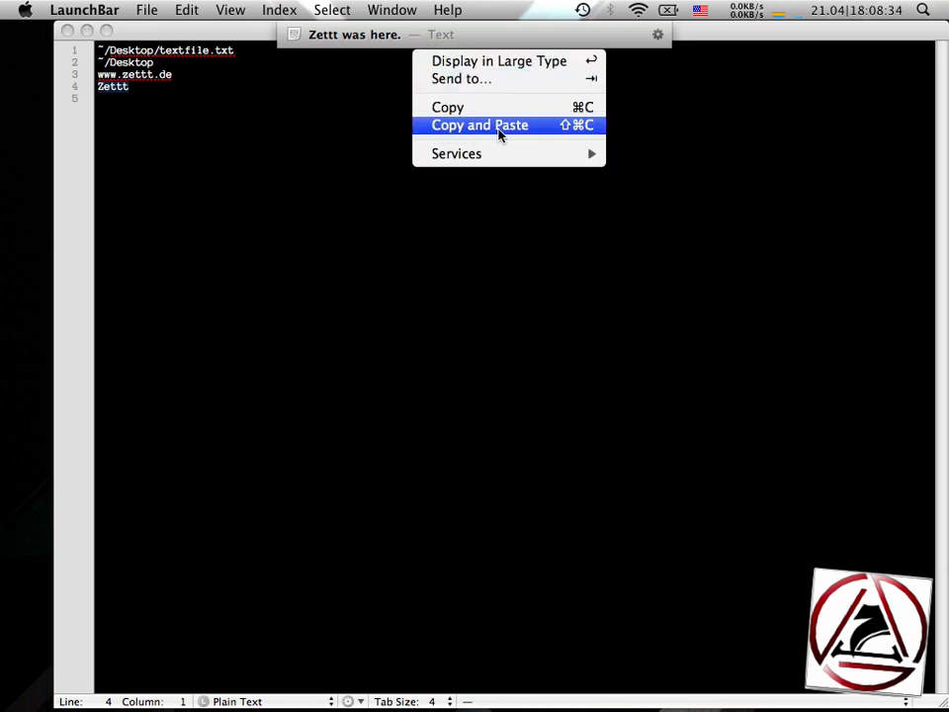
mouse_move(439, 131)
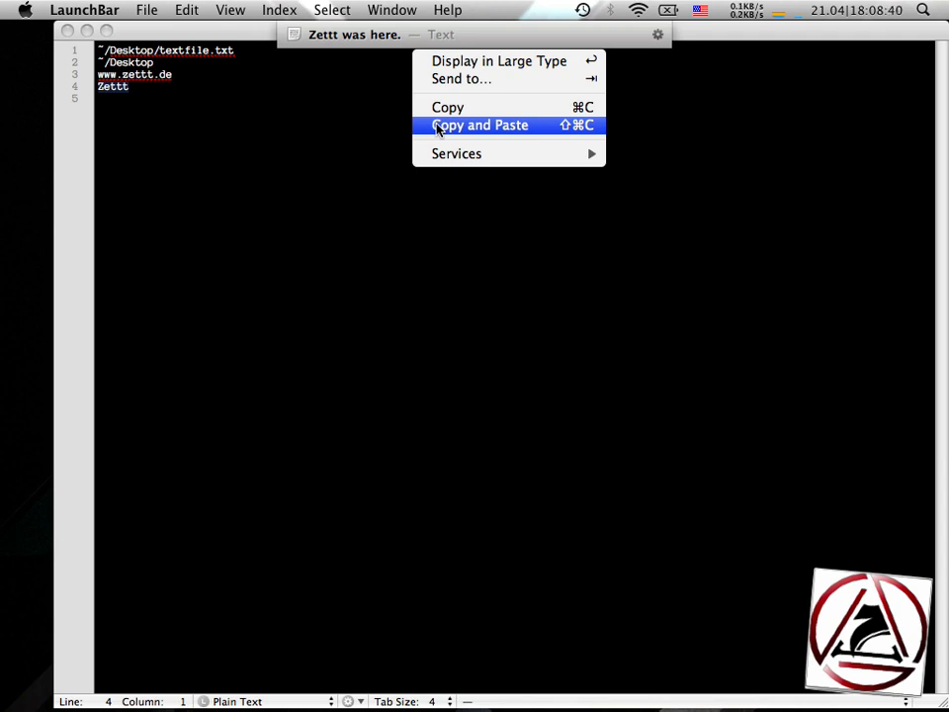
Step: Paste the edited sentence back into textfile.txt via Copy and Paste and save the file
click(480, 124)
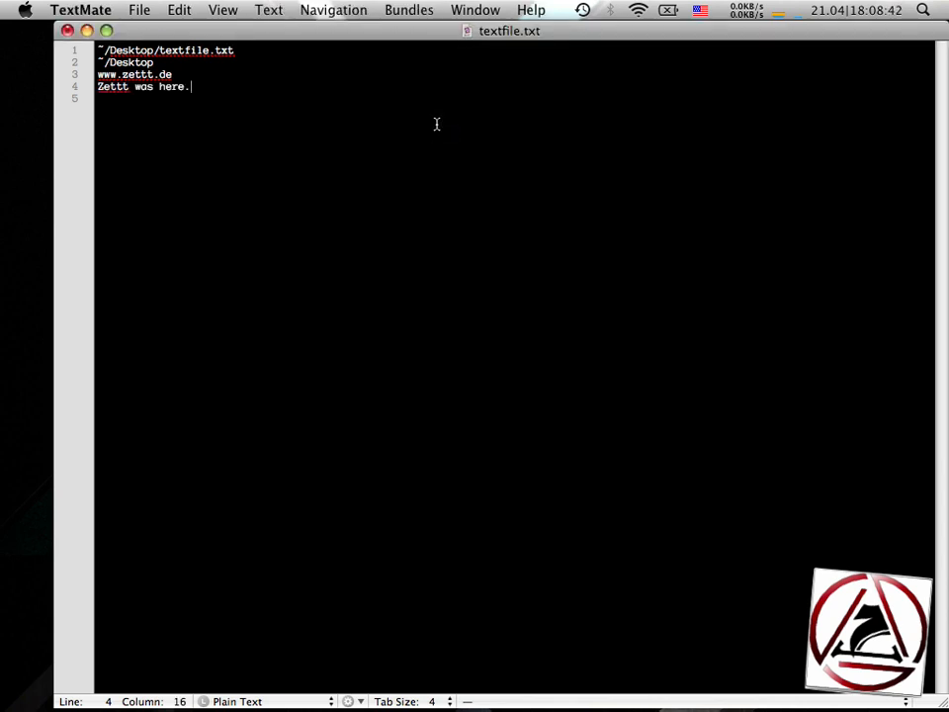
key(cmd+s)
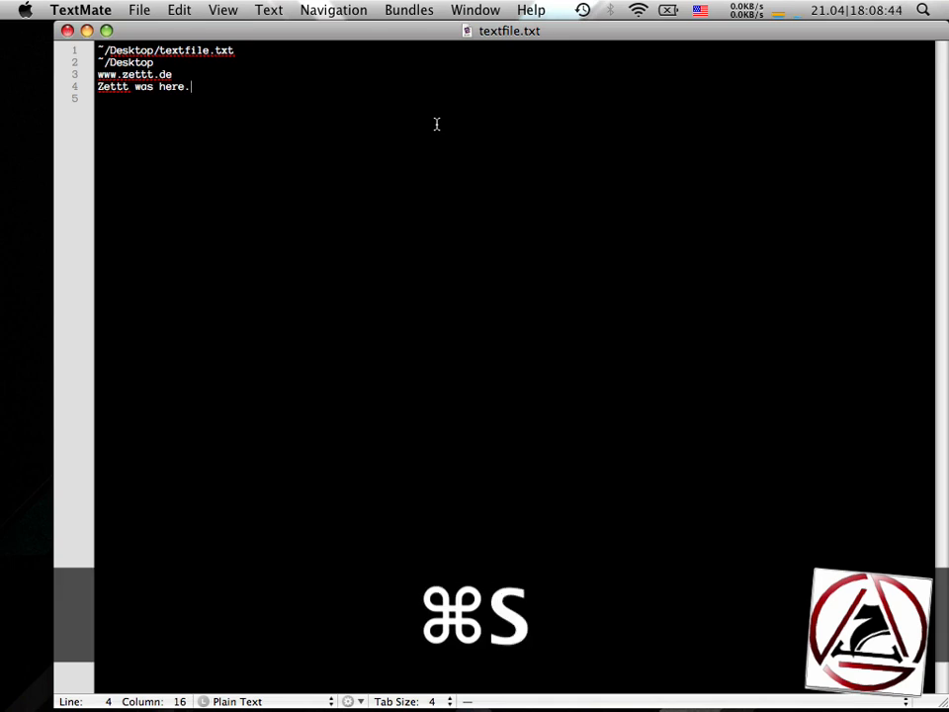
key(cmd+s)
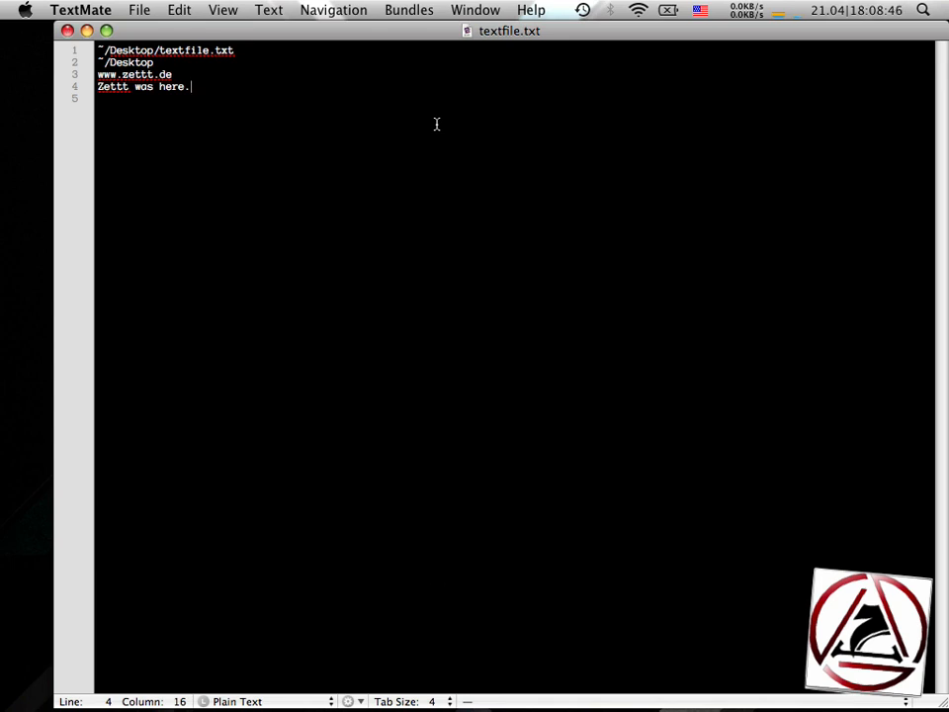